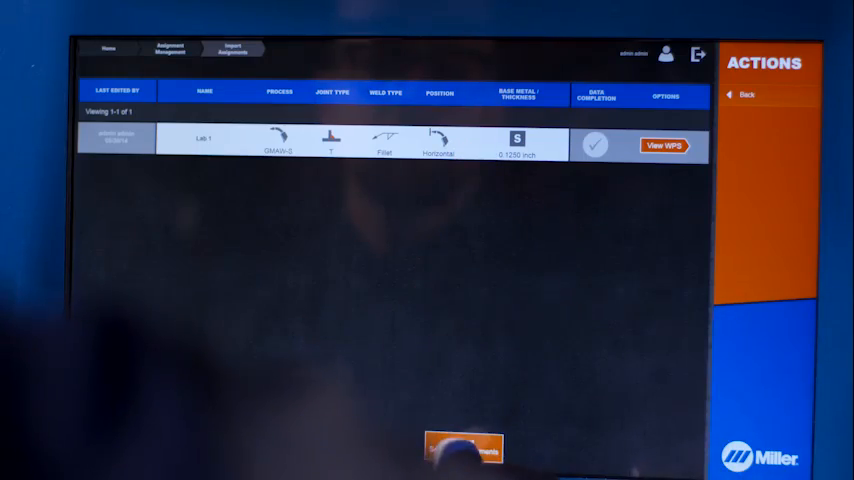
# Sign in with the entered user name and password to reach the assignment screen
pyautogui.click(668, 144)
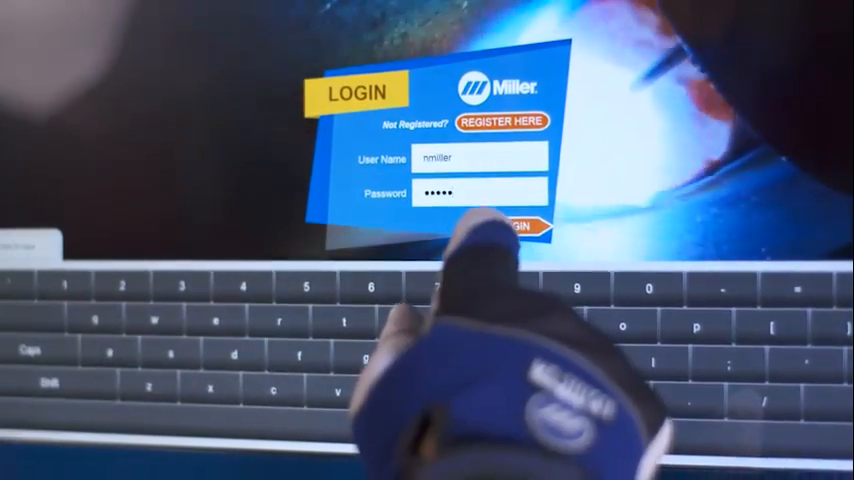
pyautogui.click(520, 224)
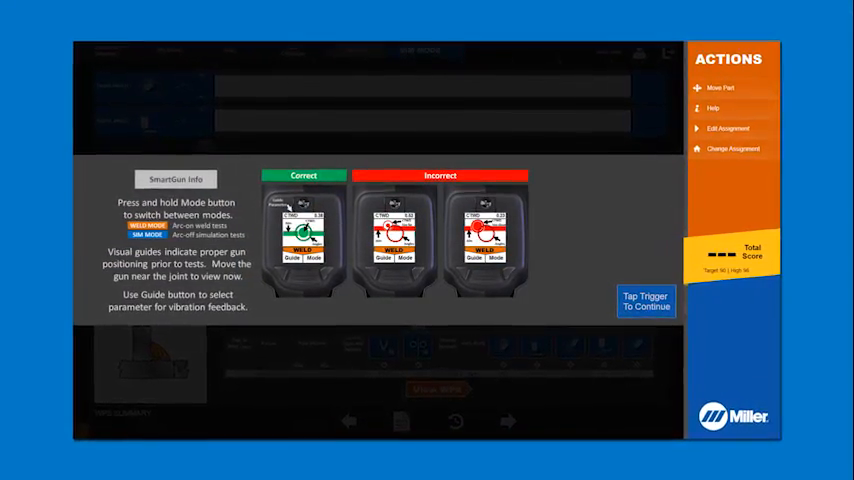
# Show the Help overlay on gun modes and correct versus incorrect positioning
pyautogui.click(712, 108)
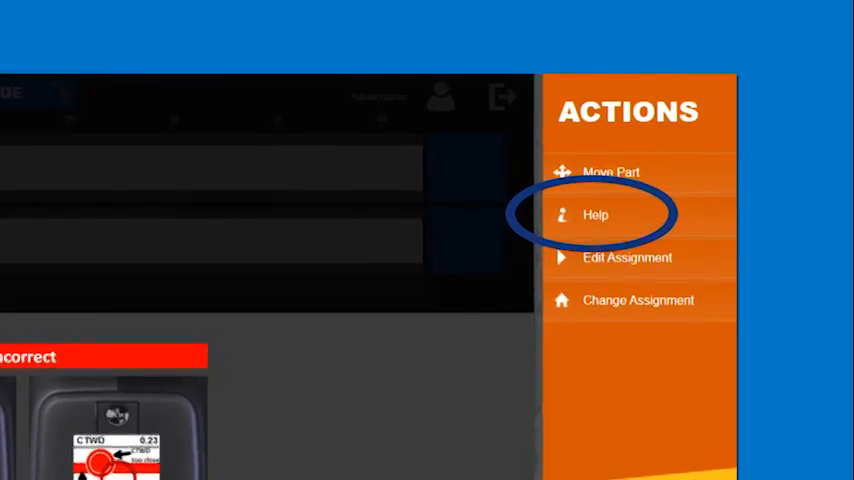
pyautogui.click(596, 214)
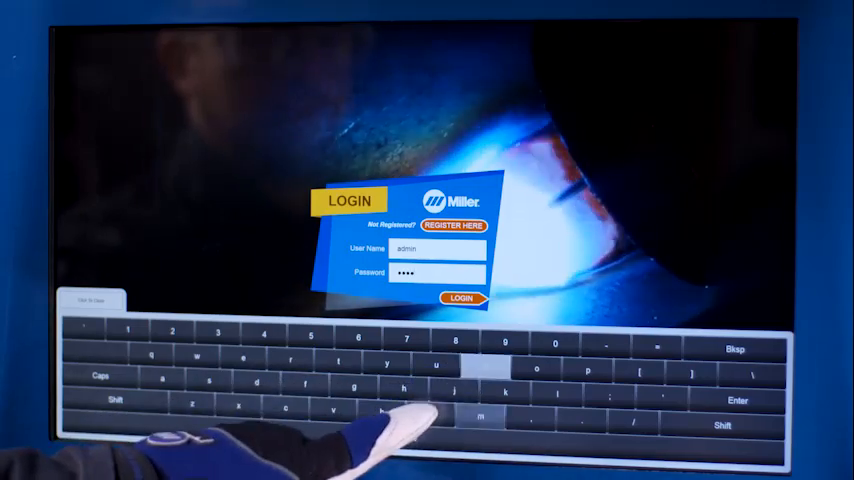
# Log in with the admin credentials to reach the administrator assignment list
pyautogui.click(460, 298)
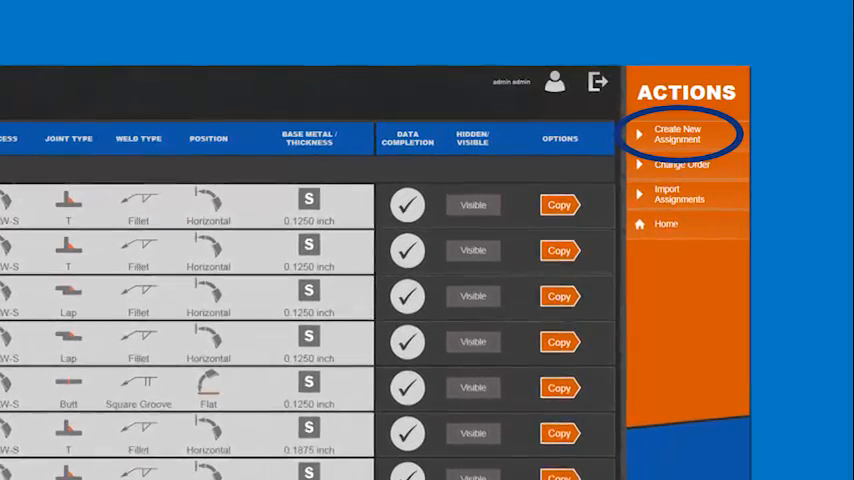
# Go to Assignment Management to see the assignment list and its Actions panel
pyautogui.click(678, 134)
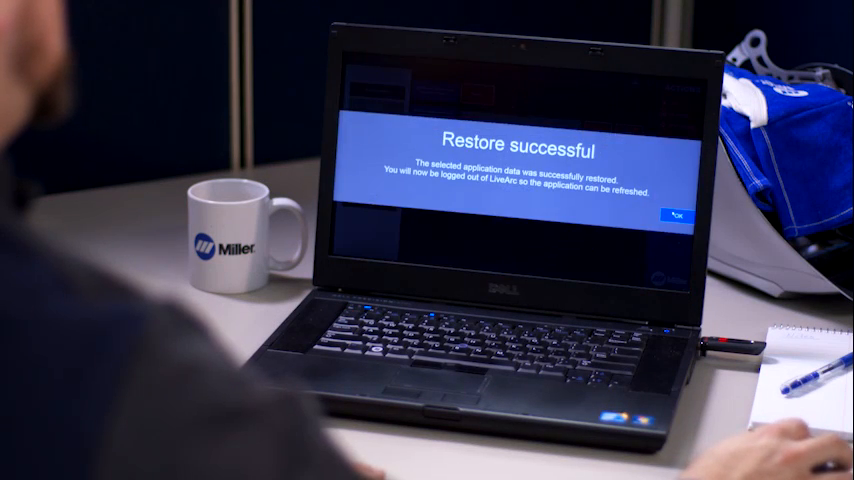
# Acknowledge the data restore and confirm that 1 assignment has been imported
pyautogui.click(676, 216)
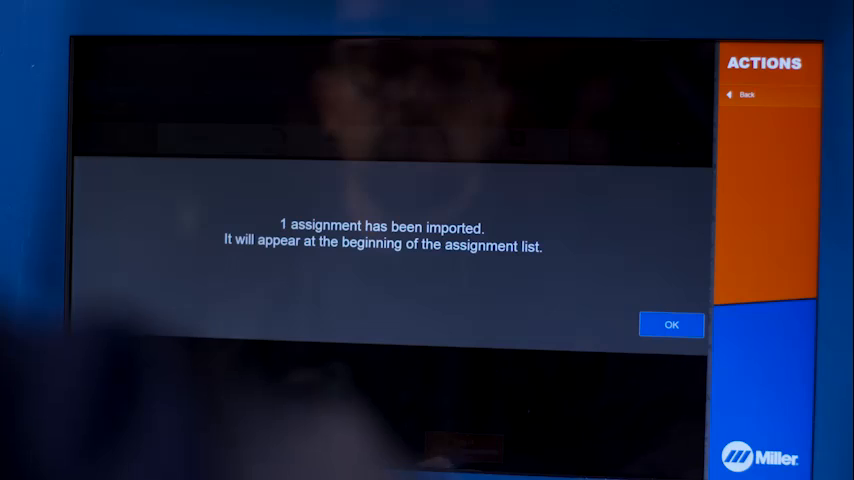
pyautogui.click(672, 324)
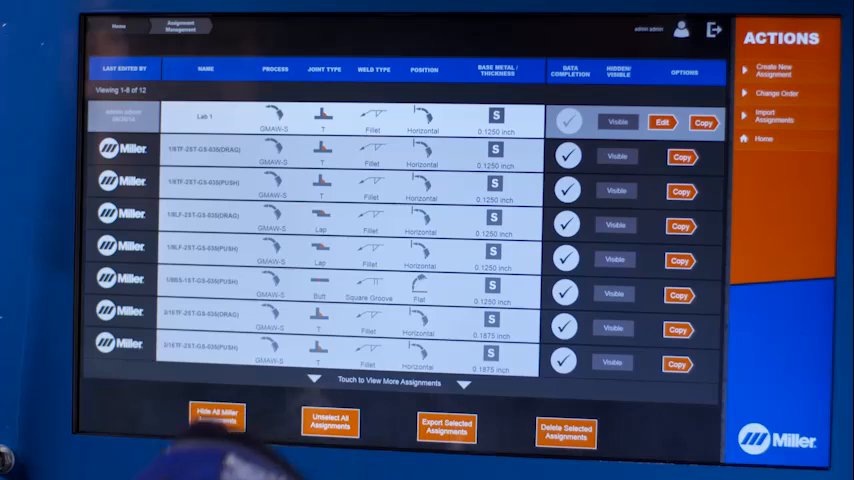
# Create a new assignment named Lab 2 and complete its definition categories
pyautogui.click(446, 428)
pyautogui.write('L')
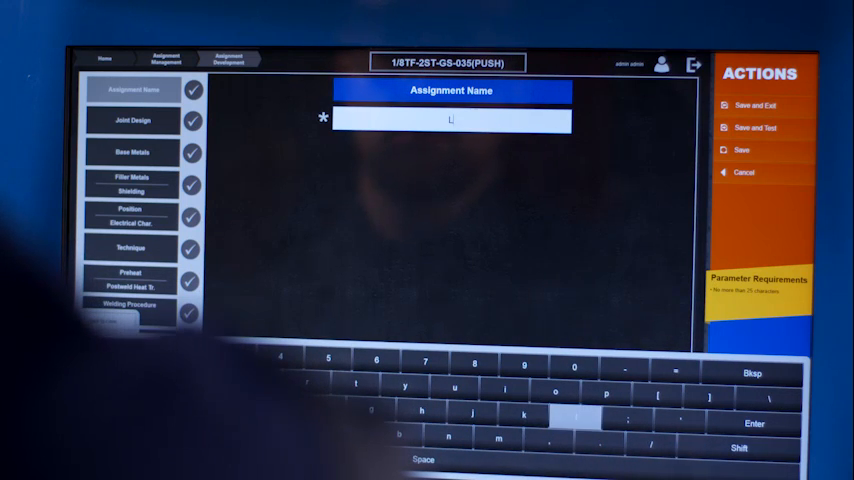
pyautogui.write('ab 2')
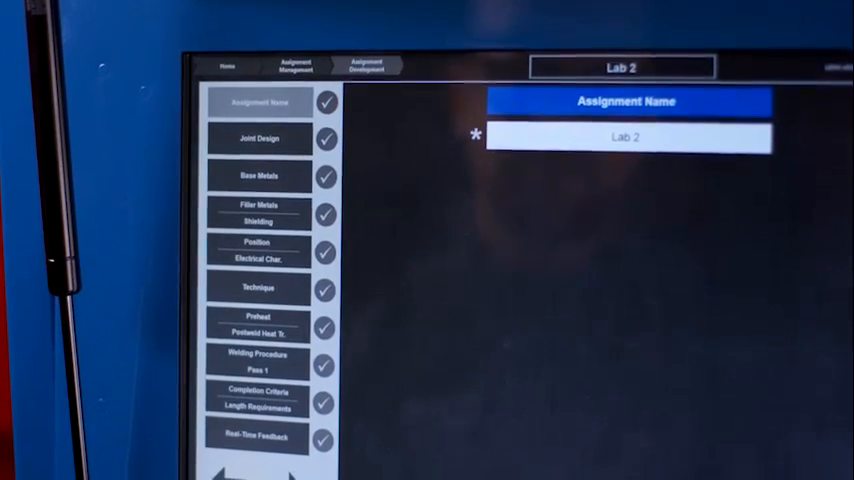
pyautogui.click(258, 138)
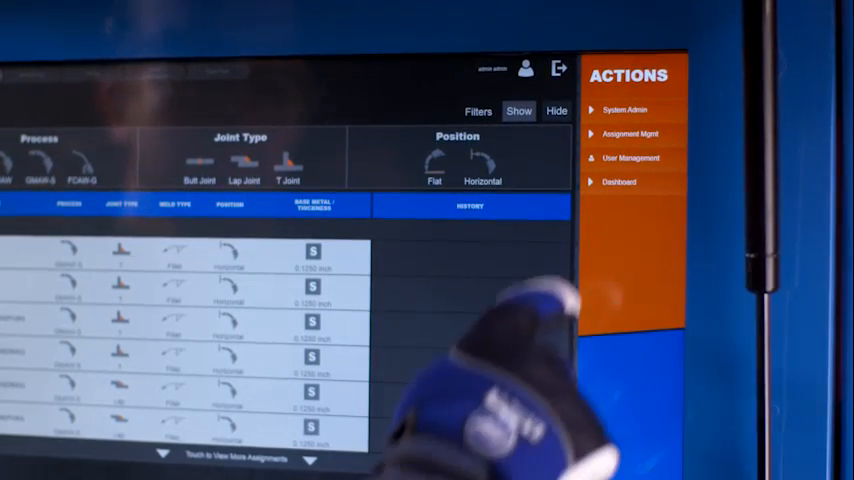
# Add a new user with the Instructor role in User Management and save it
pyautogui.click(632, 156)
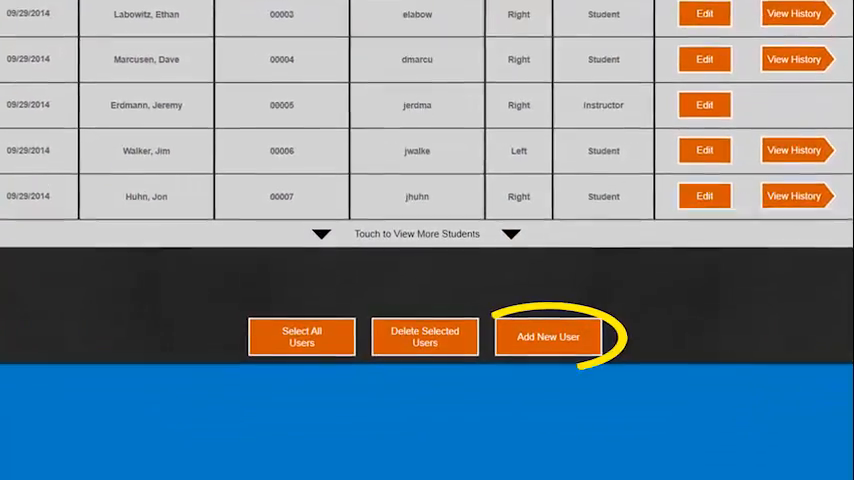
pyautogui.click(548, 336)
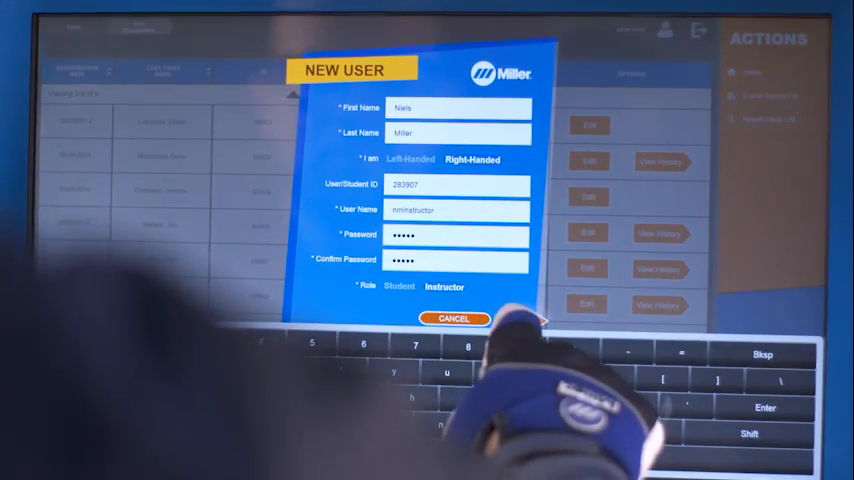
pyautogui.click(452, 318)
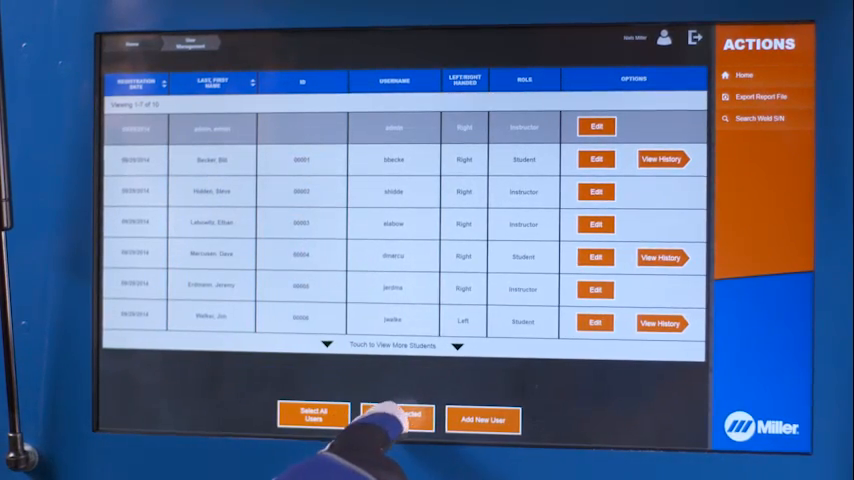
pyautogui.click(396, 416)
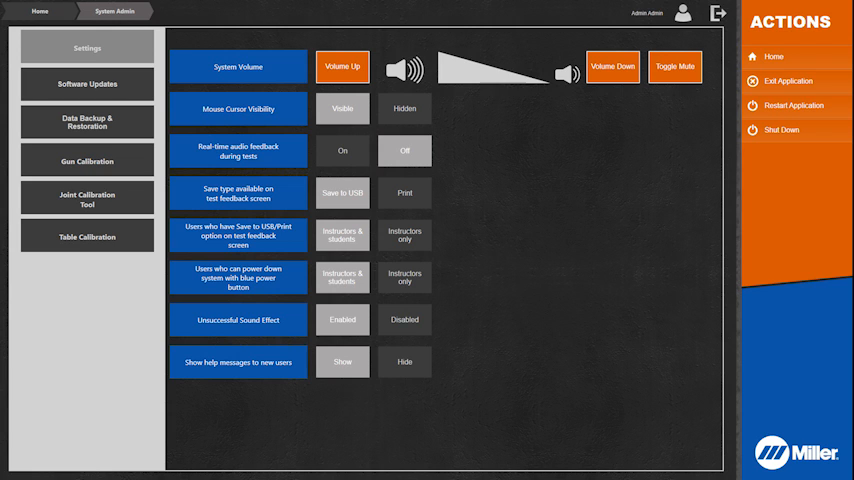
# View Software Updates, Data Backup & Restoration, Gun Calibration and Joint Calibration Tool pages
pyautogui.click(86, 84)
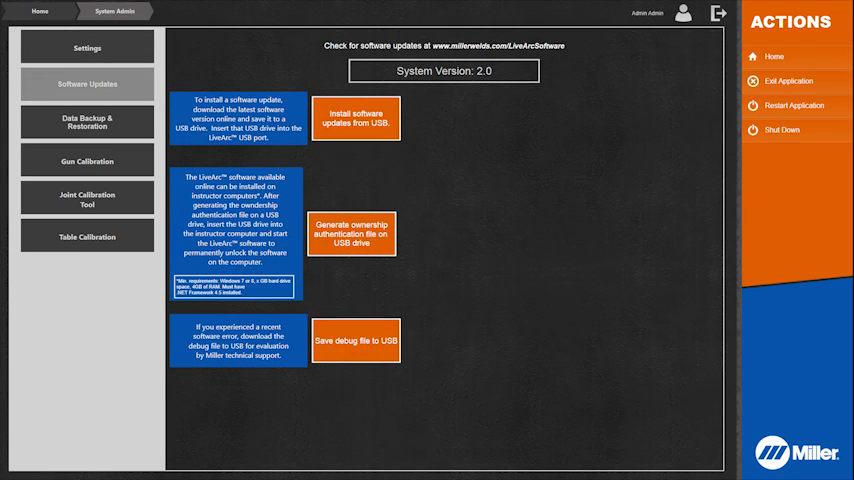
pyautogui.click(88, 122)
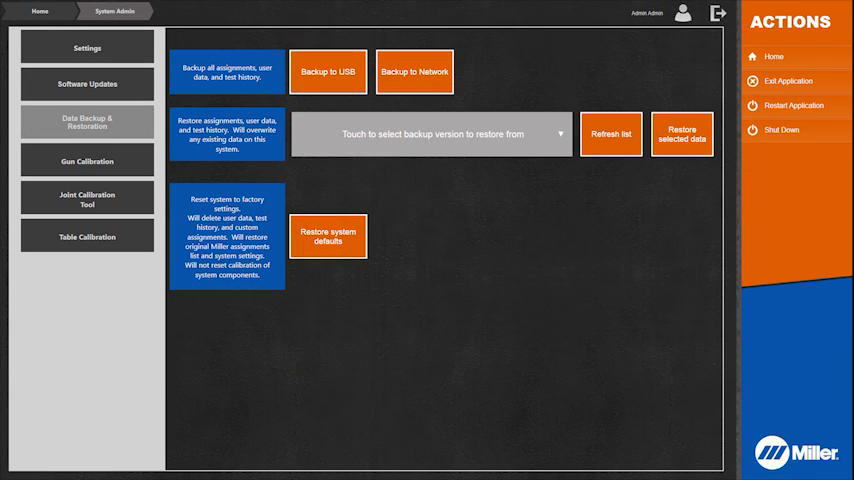
pyautogui.click(88, 160)
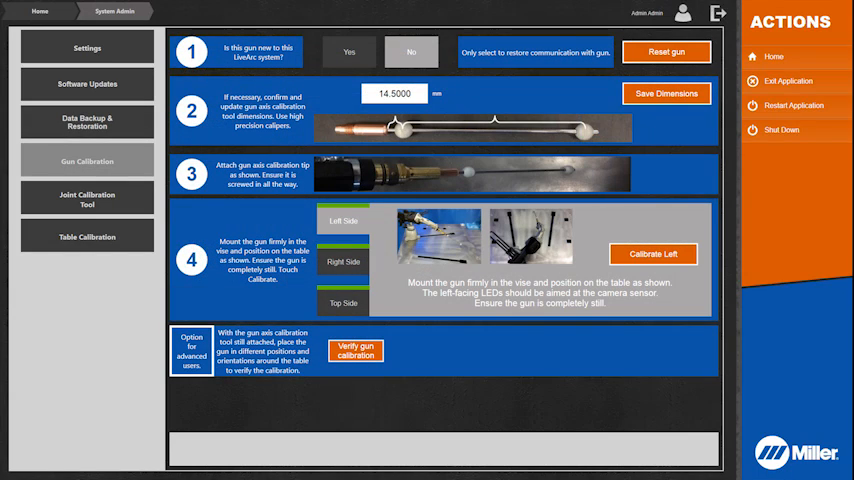
pyautogui.click(88, 200)
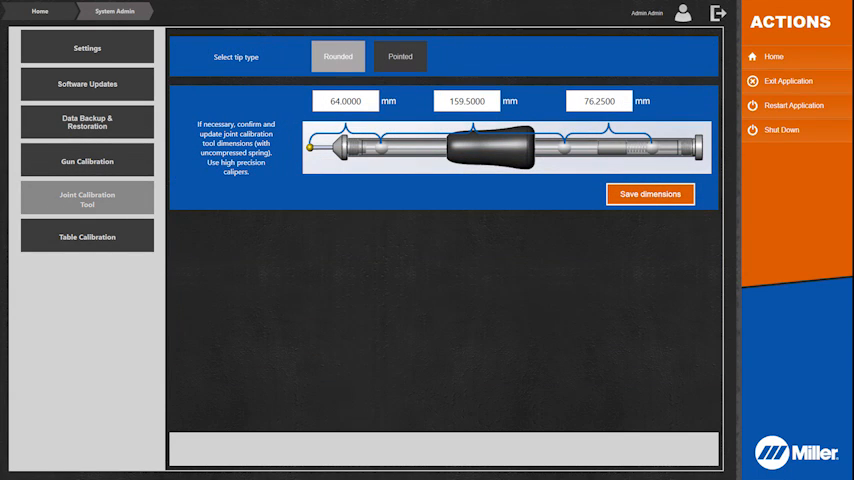